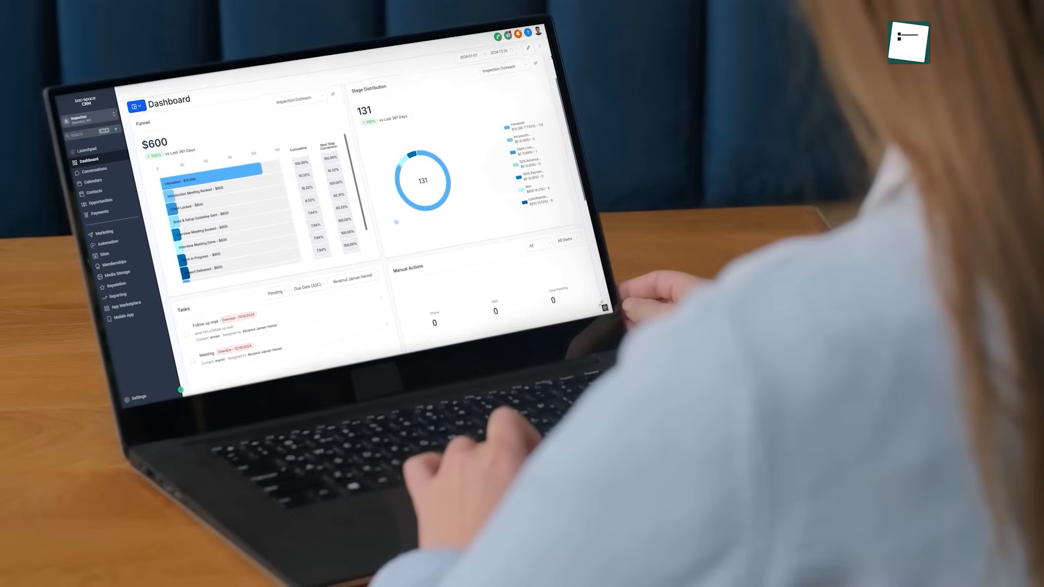
scroll(up, 3)
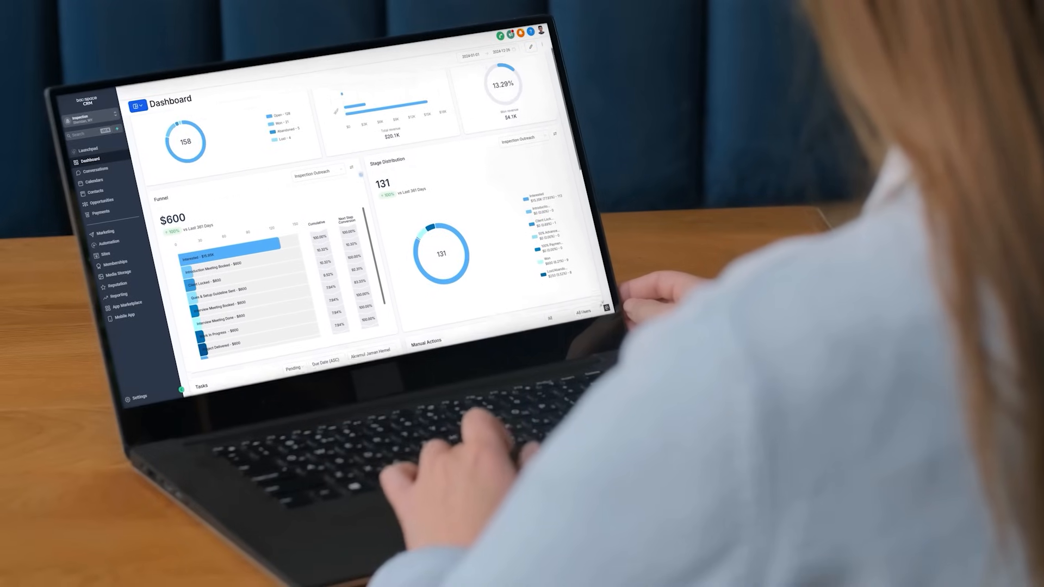